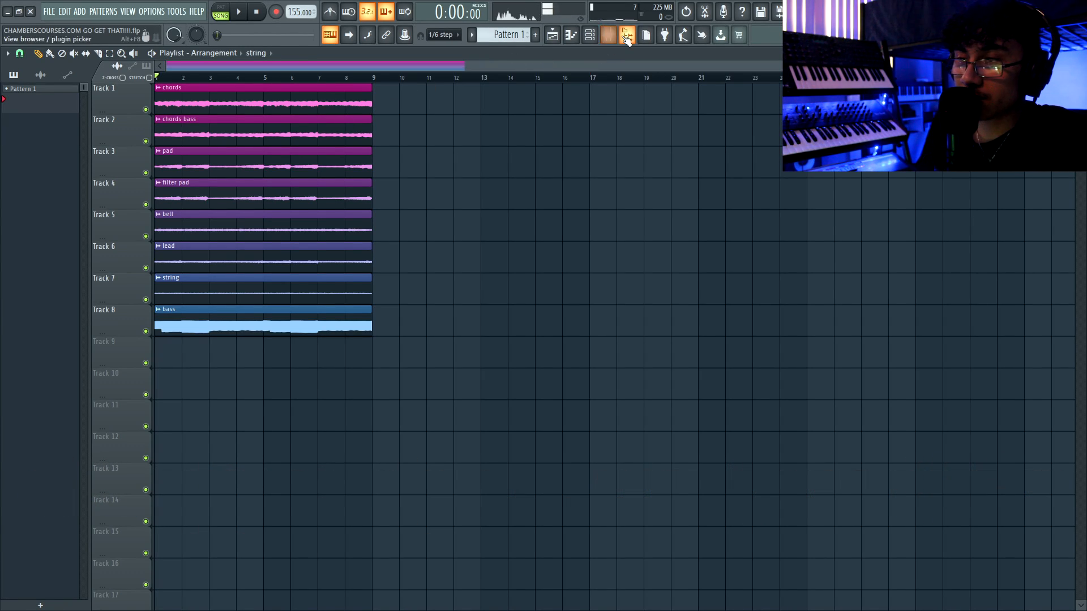
# - Show the sample browser with the UNDENIABLE 808s folder (CHAMBERS 808 1-10) beside the playlist
pyautogui.click(607, 35)
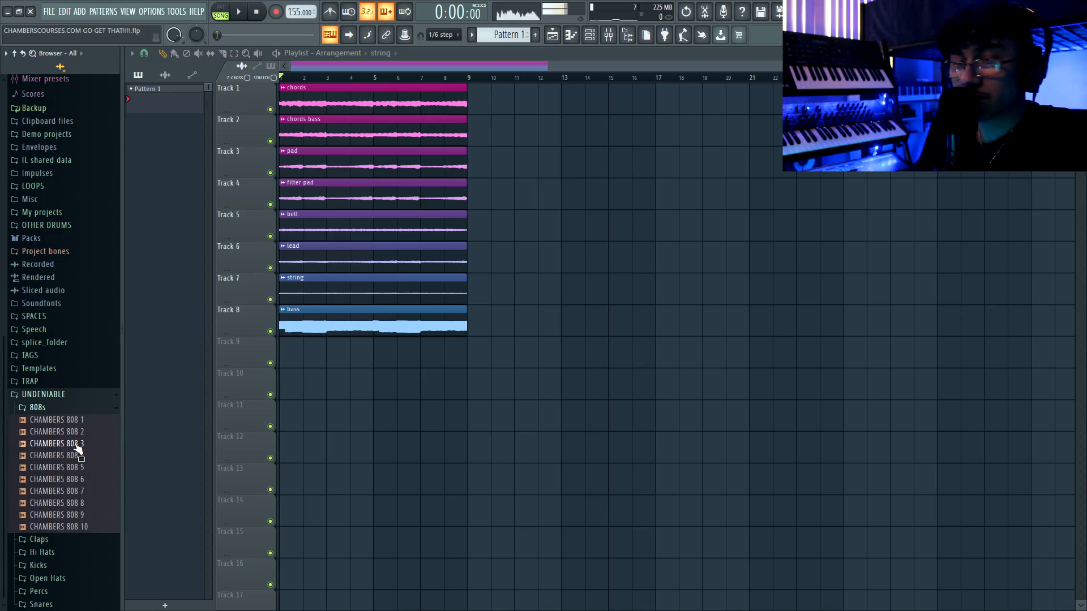